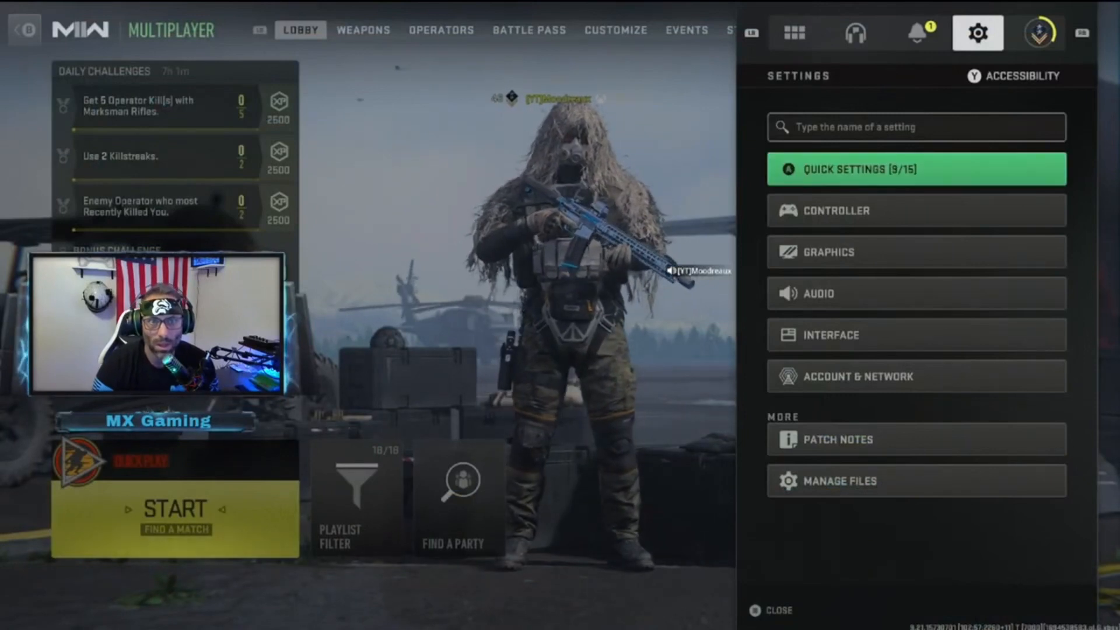
# Open the Controller settings from the Settings menu
pyautogui.click(915, 169)
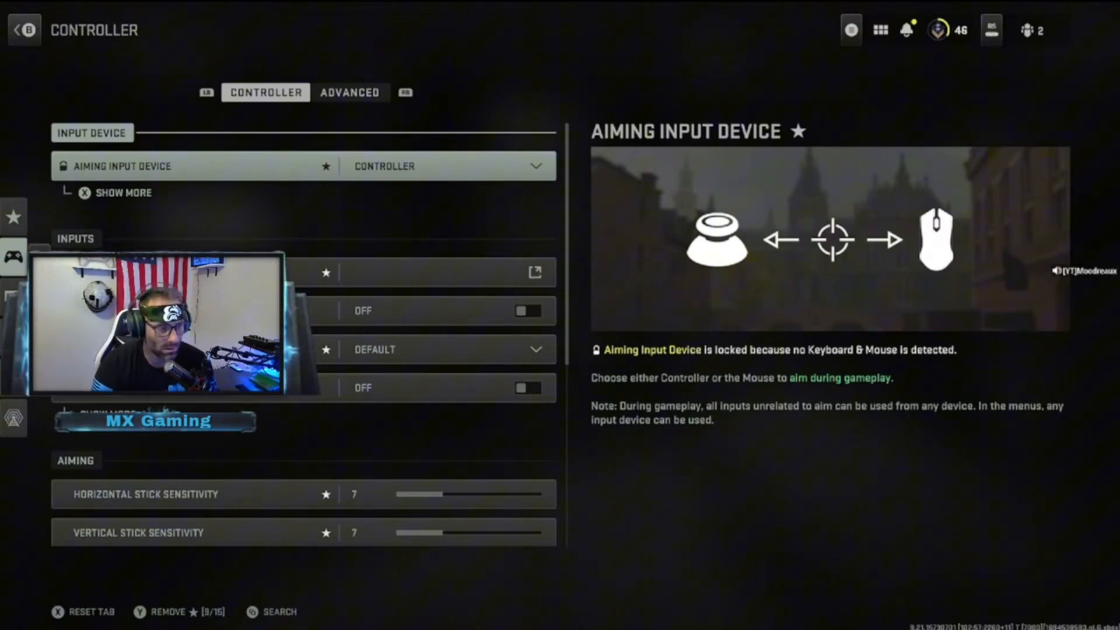
# Expand Vertical Aim Axis in Controller settings to show the Standard per-mode options
pyautogui.scroll(-3)
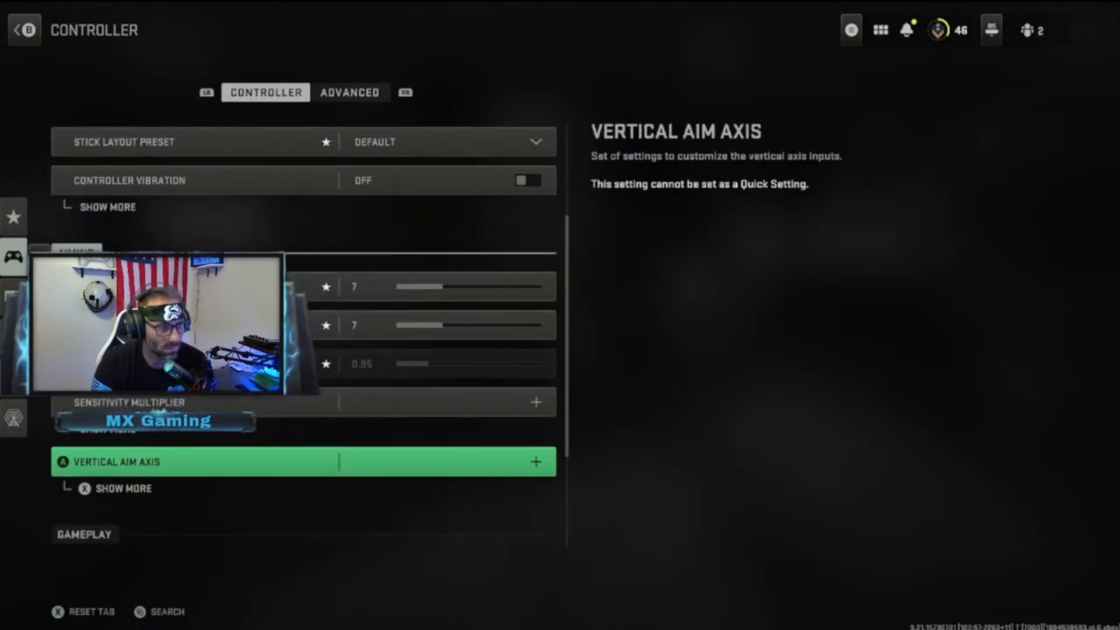
pyautogui.click(535, 460)
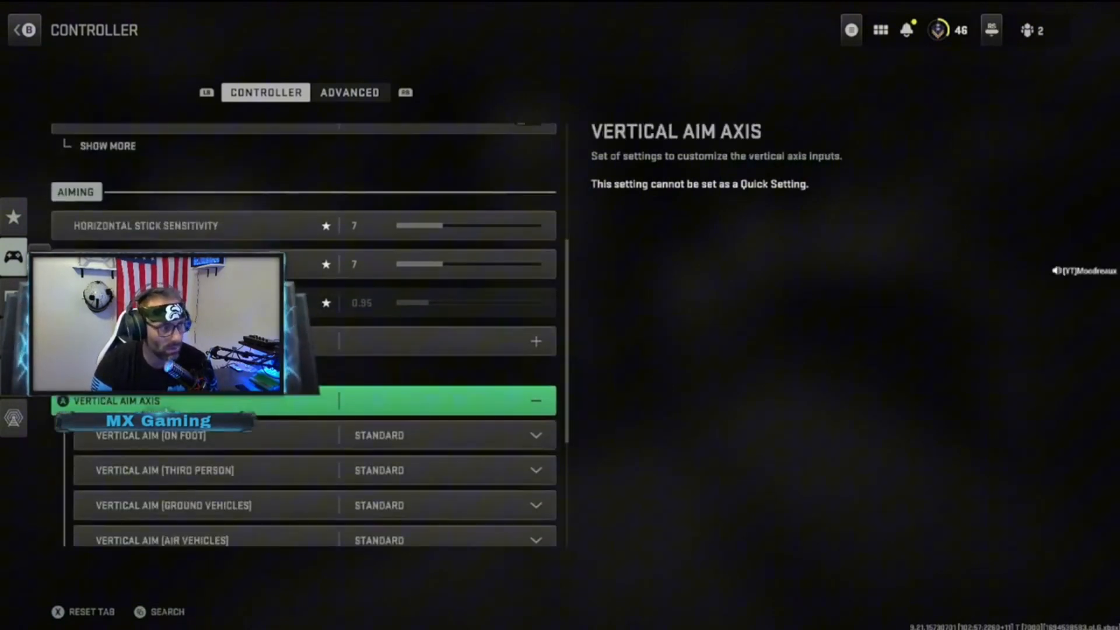
pyautogui.scroll(-3)
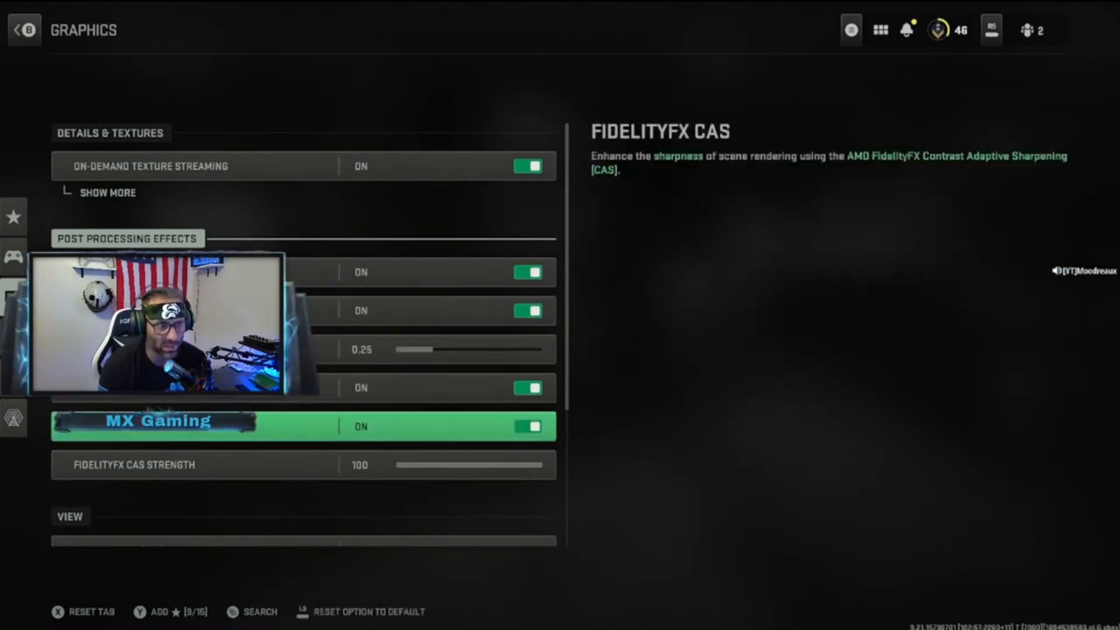
# Reveal the extra ADS and Weapon Field of View options and review Eco Mode
pyautogui.scroll(-3)
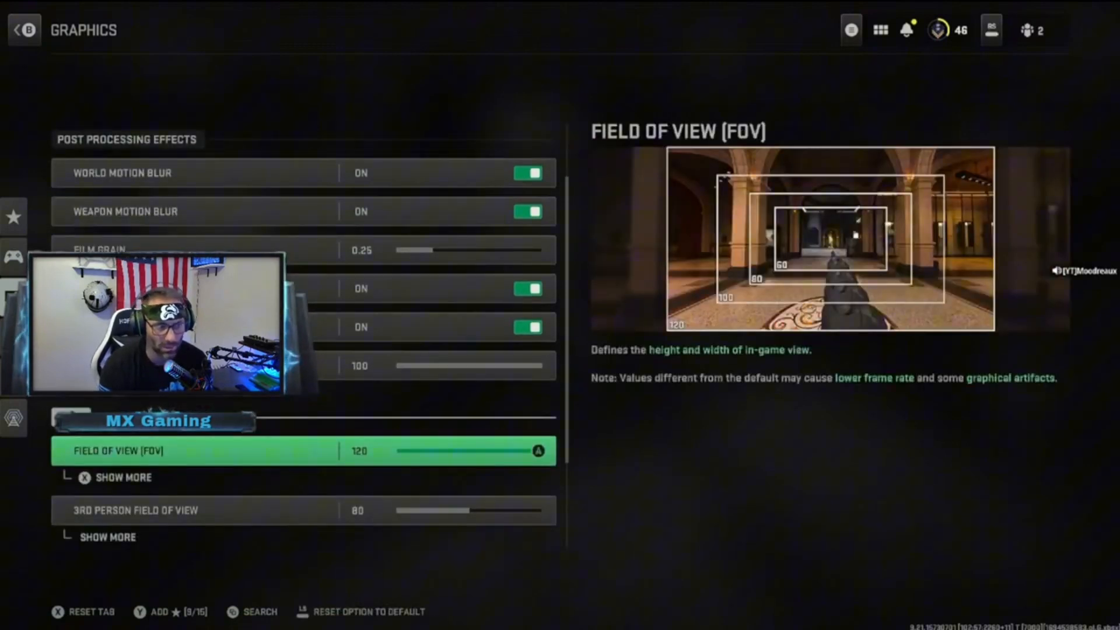
pyautogui.click(123, 478)
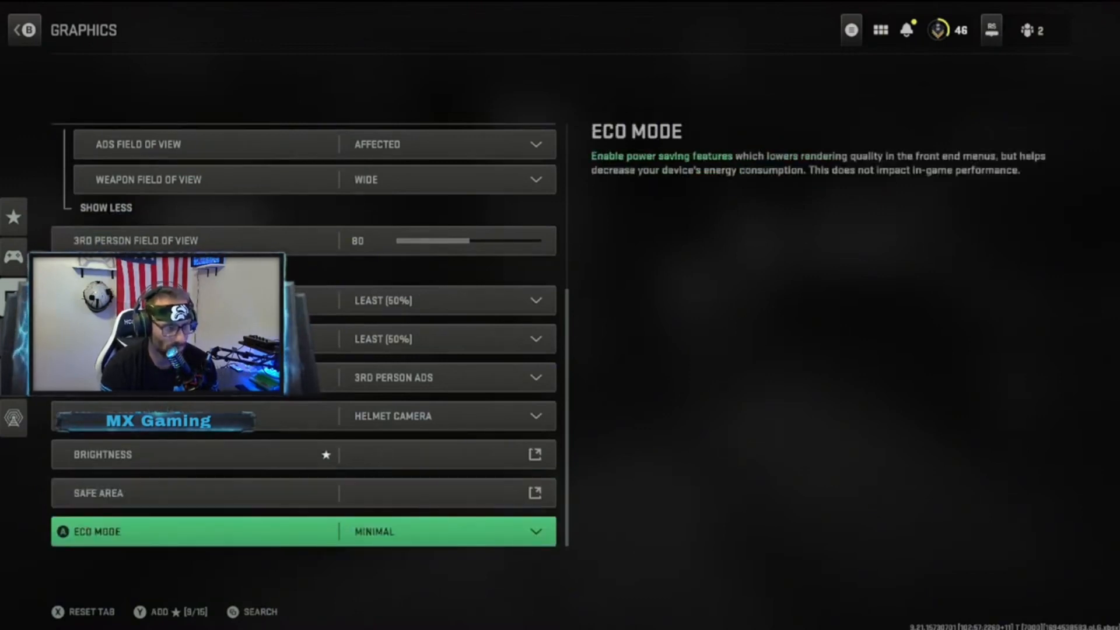
pyautogui.scroll(3)
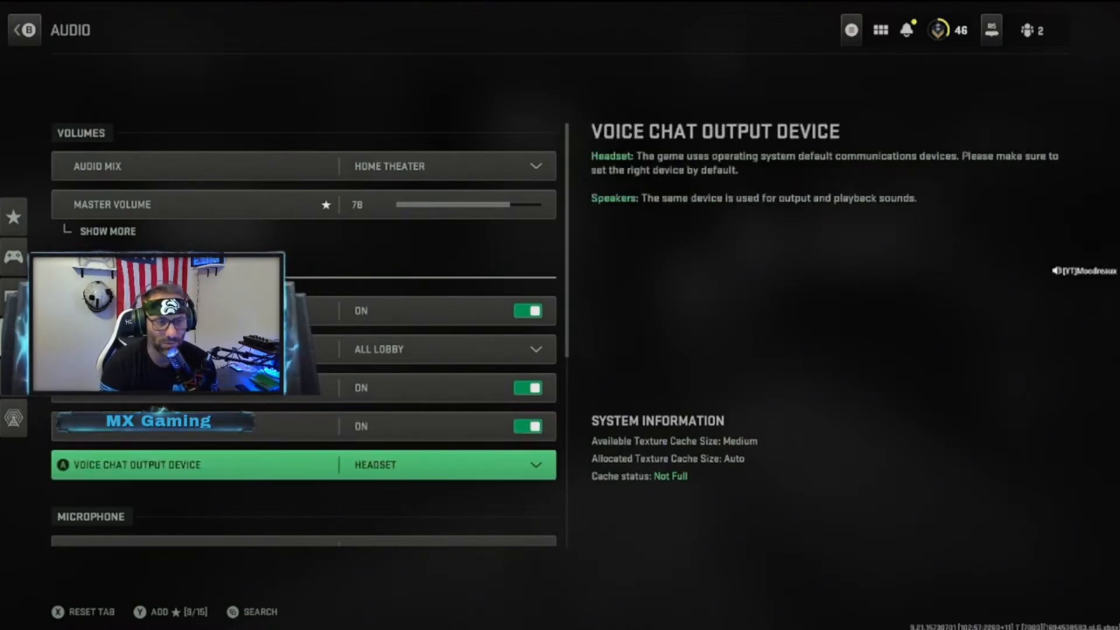
# Review the Microphone and Subtitles audio settings, then move to the Interface tab
pyautogui.scroll(-3)
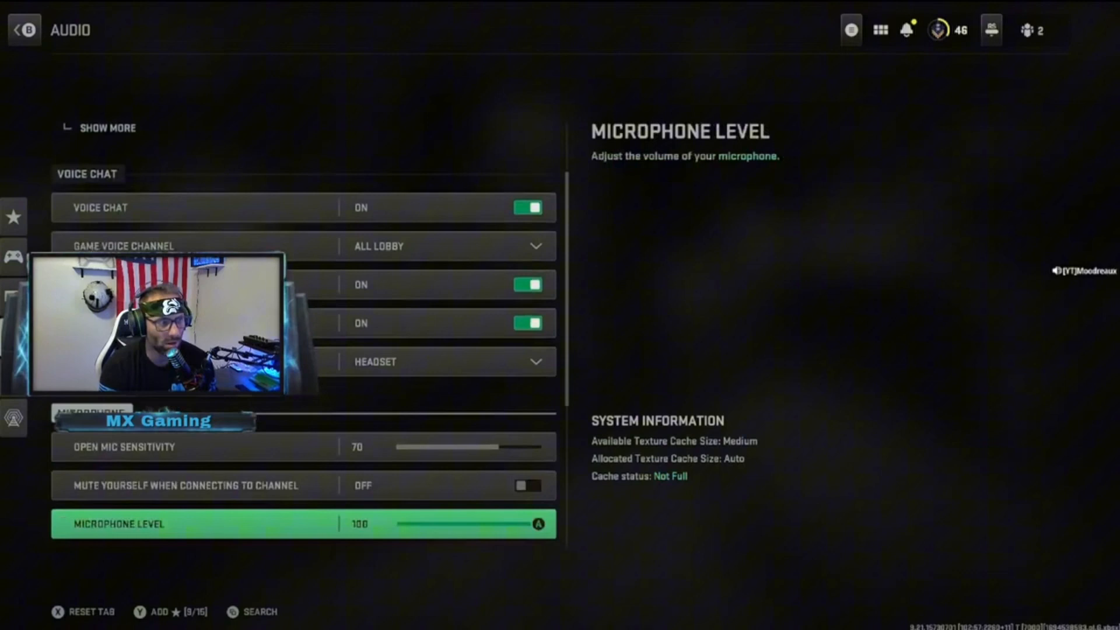
pyautogui.scroll(-3)
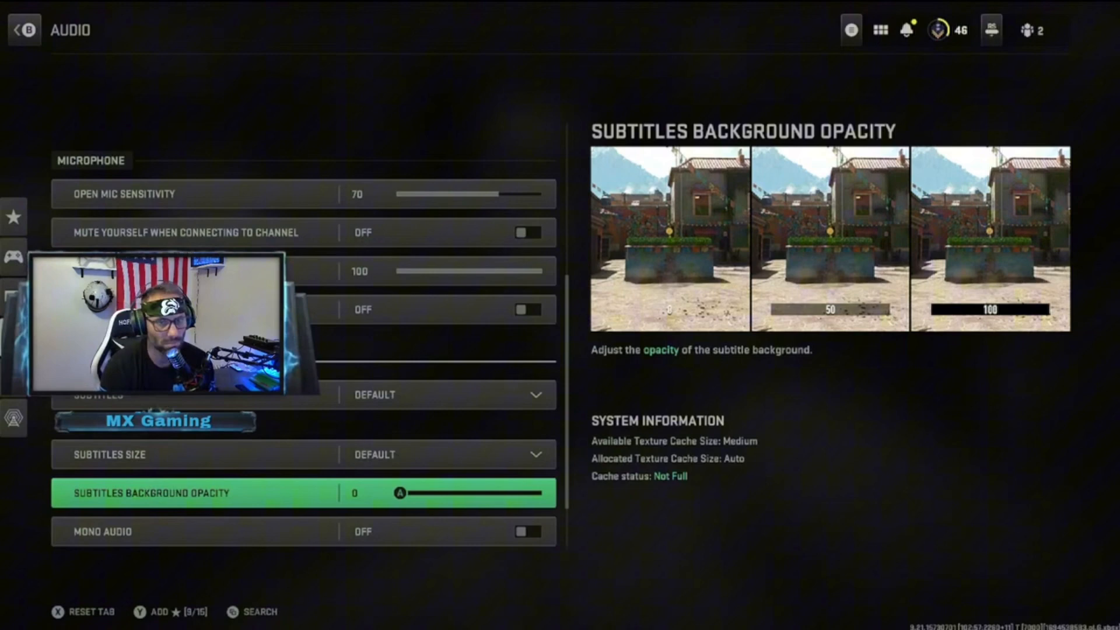
pyautogui.scroll(-3)
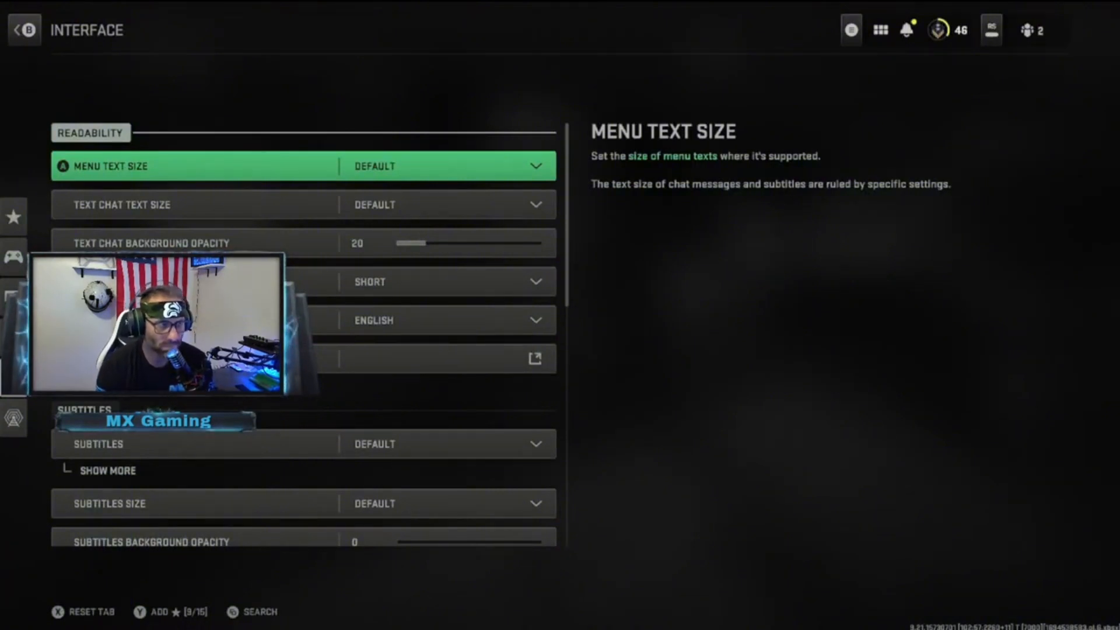
pyautogui.click(429, 321)
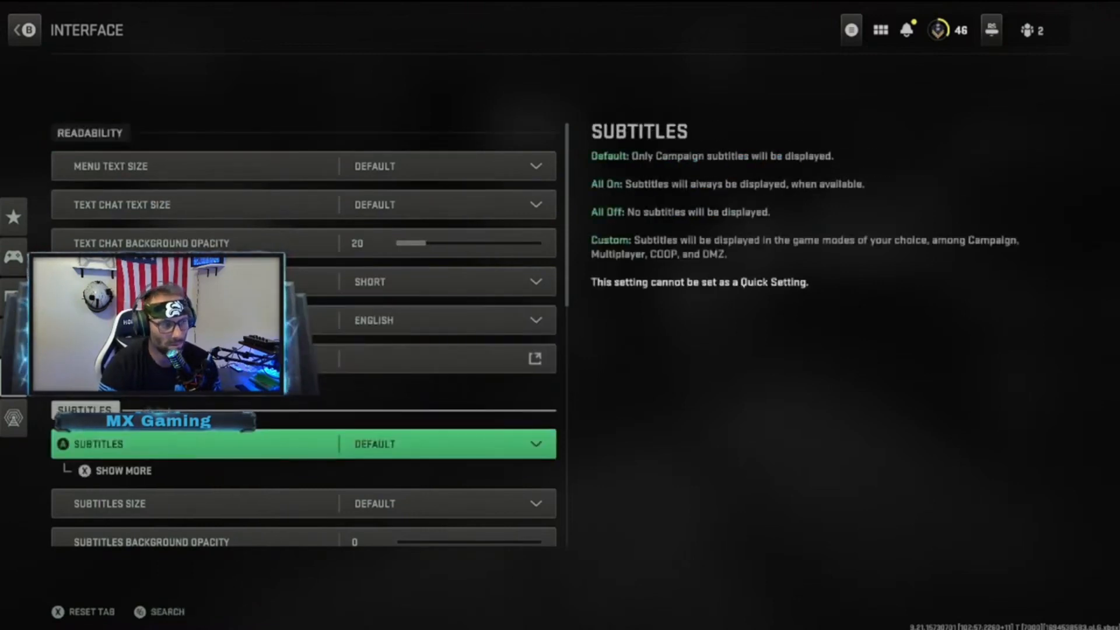
# Expand the per-mode Subtitles options and scroll to the HUD hit marker settings
pyautogui.click(121, 470)
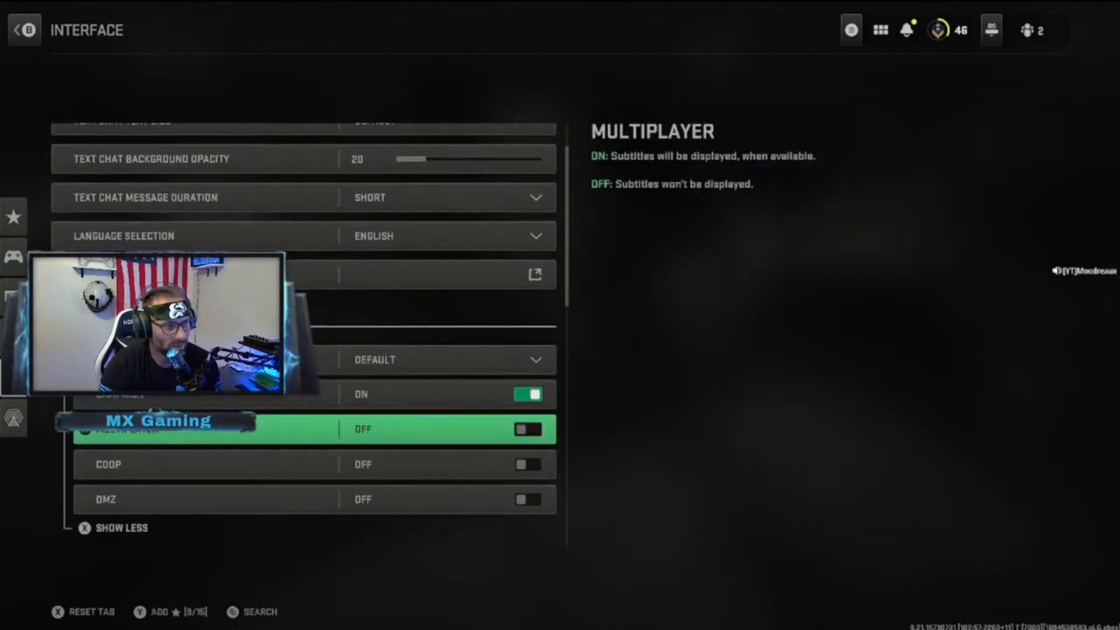
pyautogui.scroll(-3)
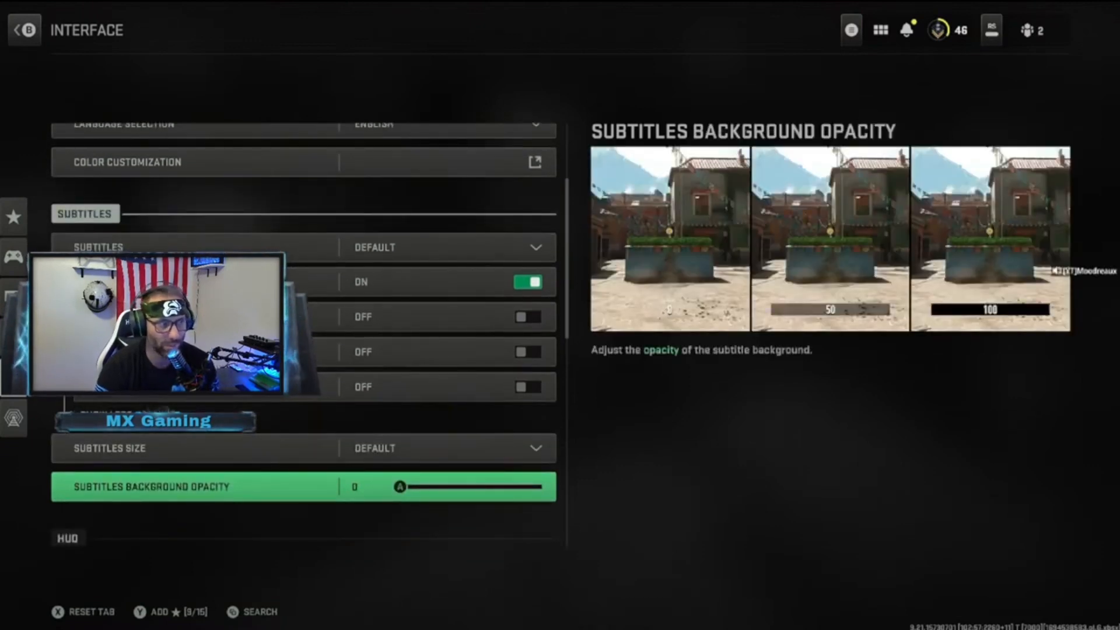
pyautogui.scroll(-3)
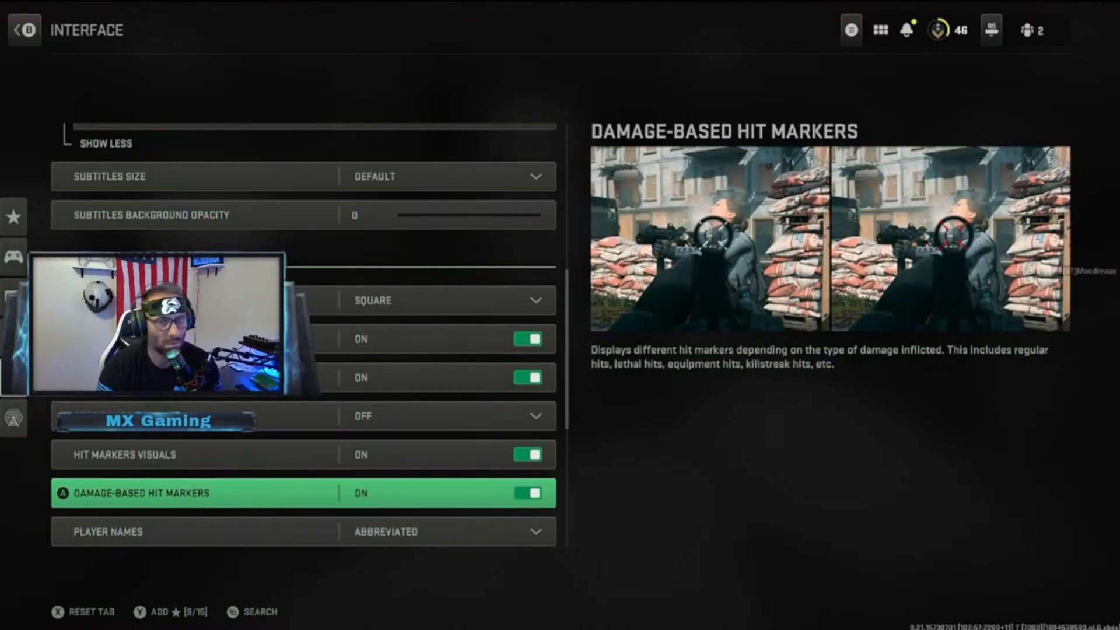
# Go through the Telemetry and Gameplay toggles in the Interface settings
pyautogui.scroll(-3)
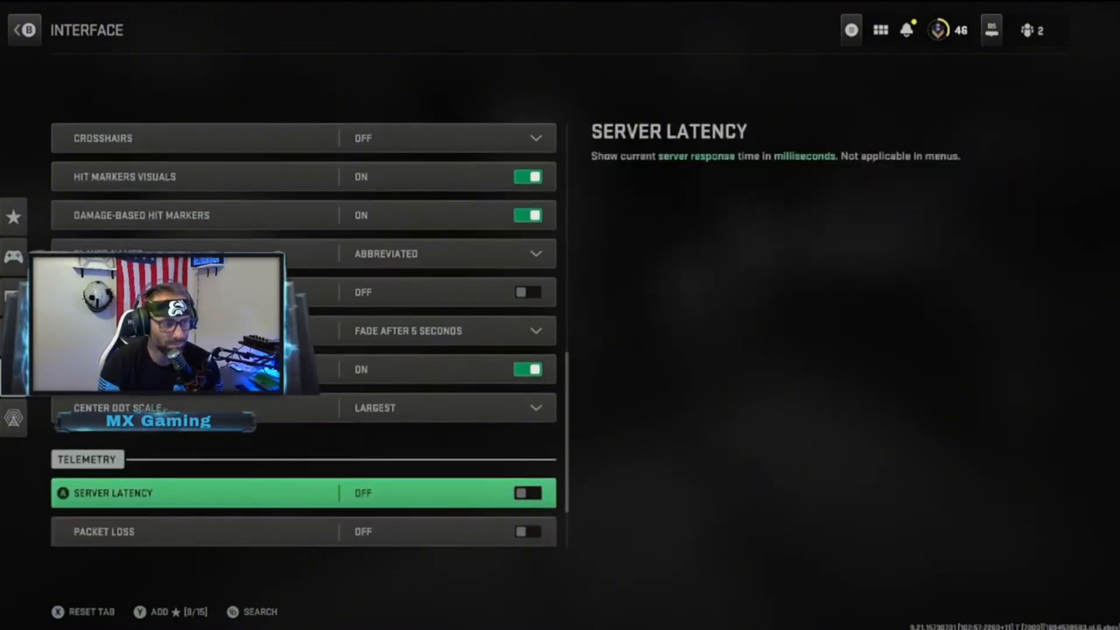
pyautogui.scroll(-3)
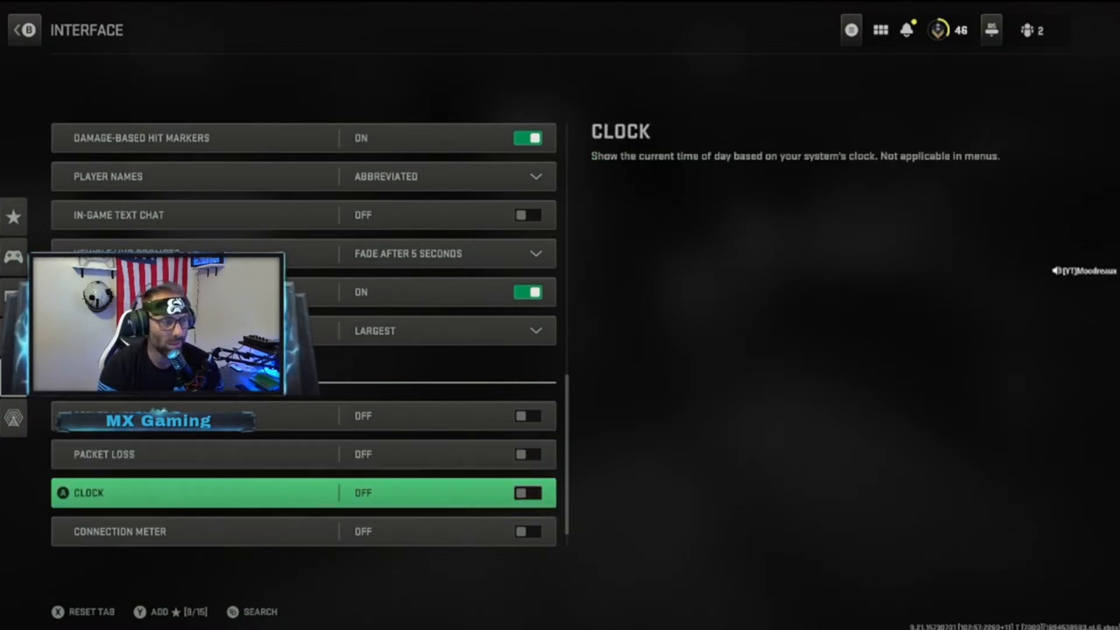
pyautogui.scroll(-3)
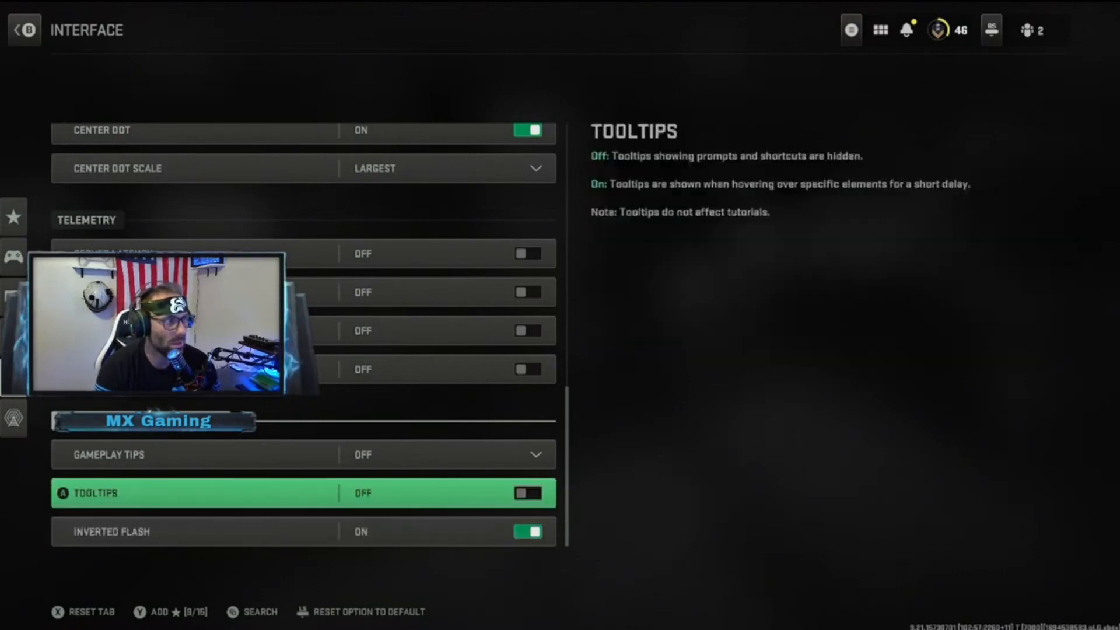
pyautogui.scroll(3)
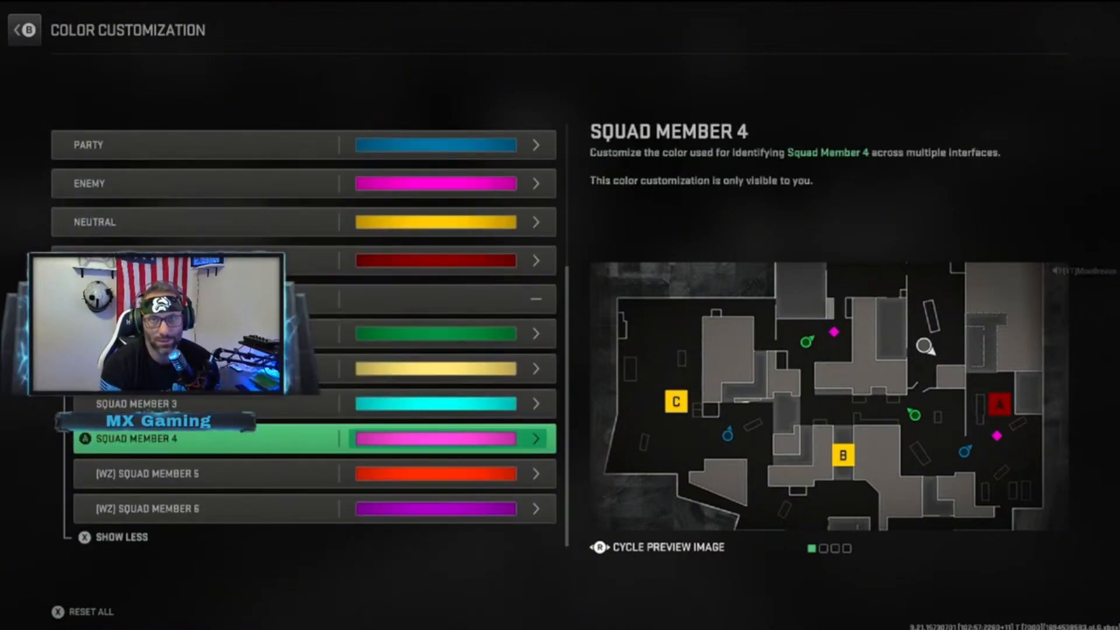
pyautogui.scroll(3)
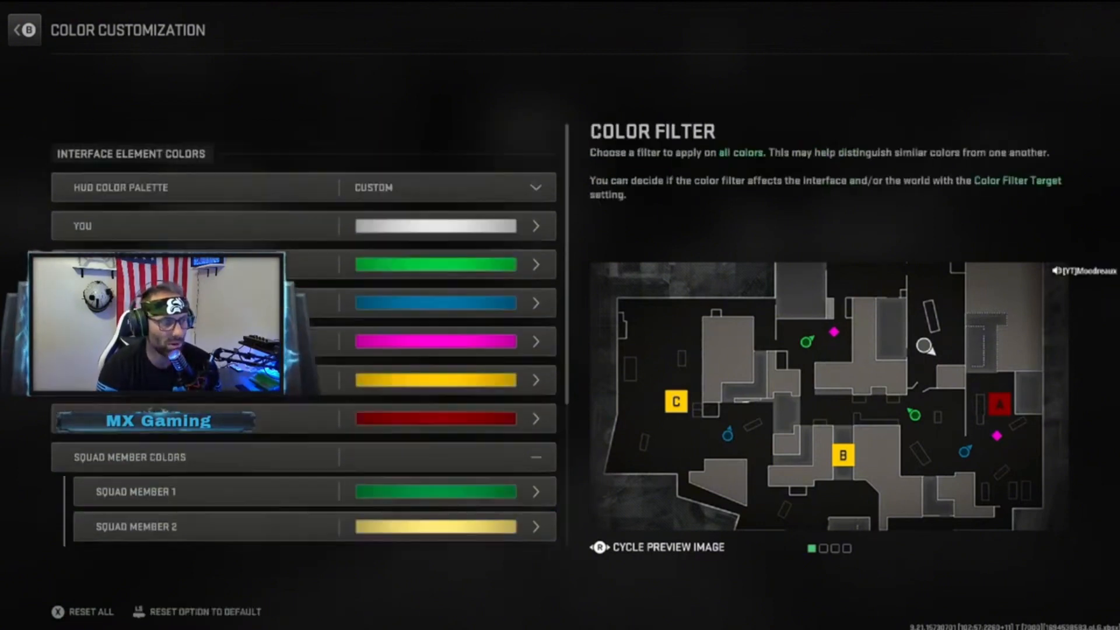
pyautogui.click(23, 30)
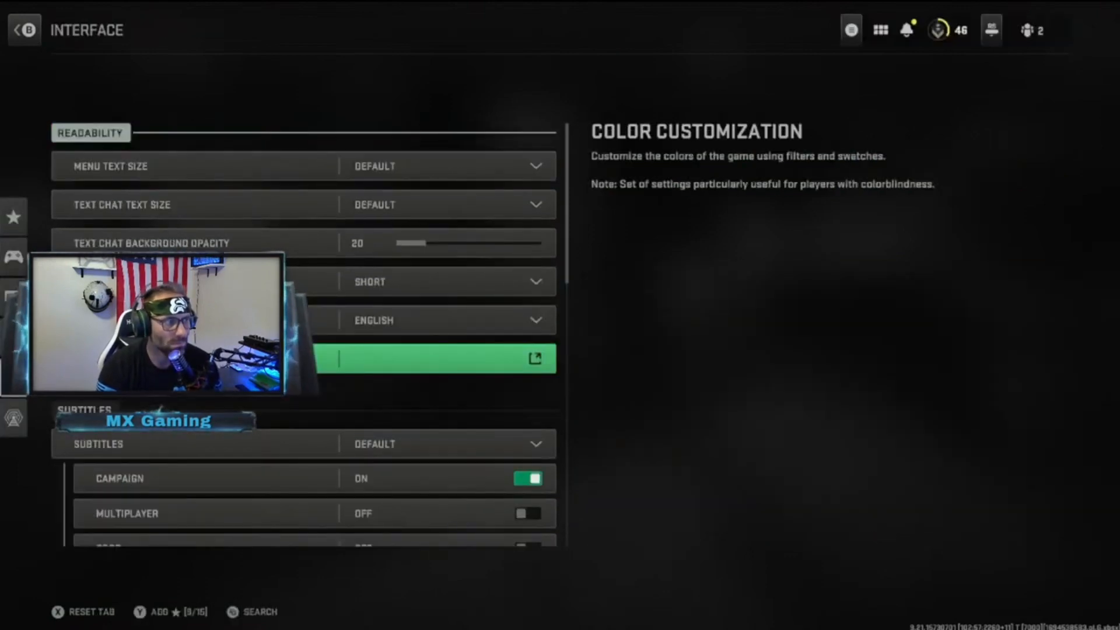
# Review Privacy, Network, Content Filters, Notification Alerts and User Agreements settings
pyautogui.scroll(-3)
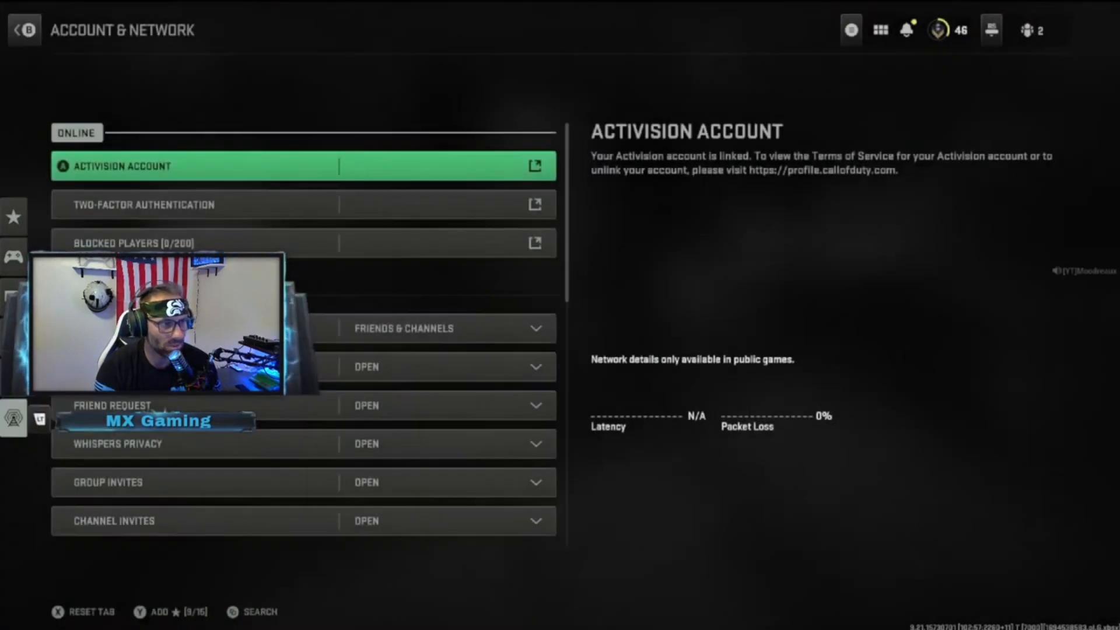
pyautogui.click(403, 328)
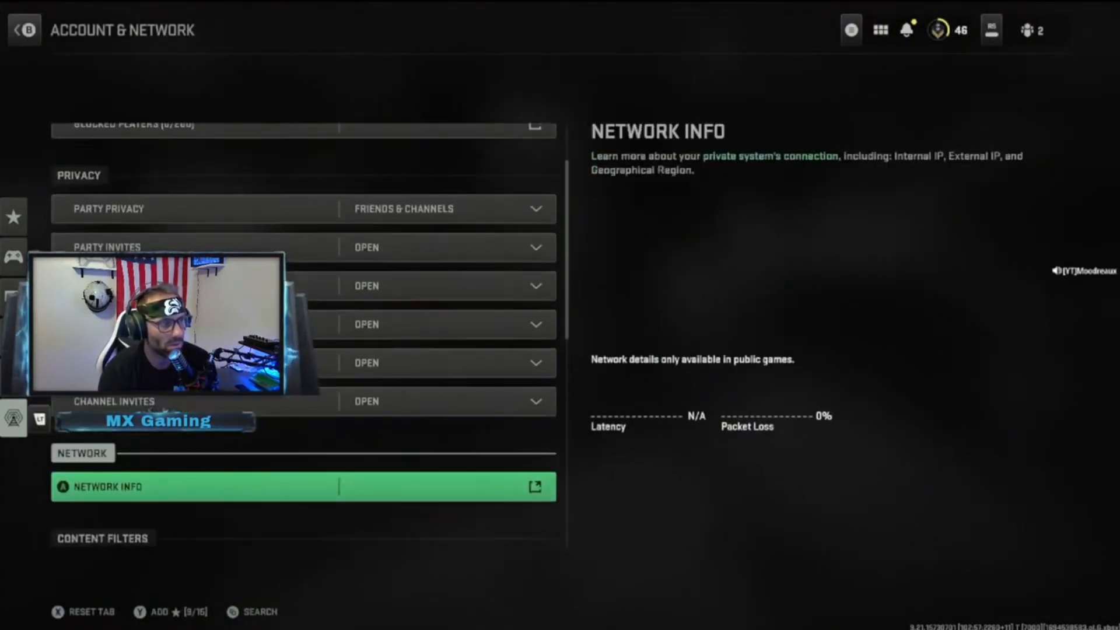
pyautogui.scroll(-3)
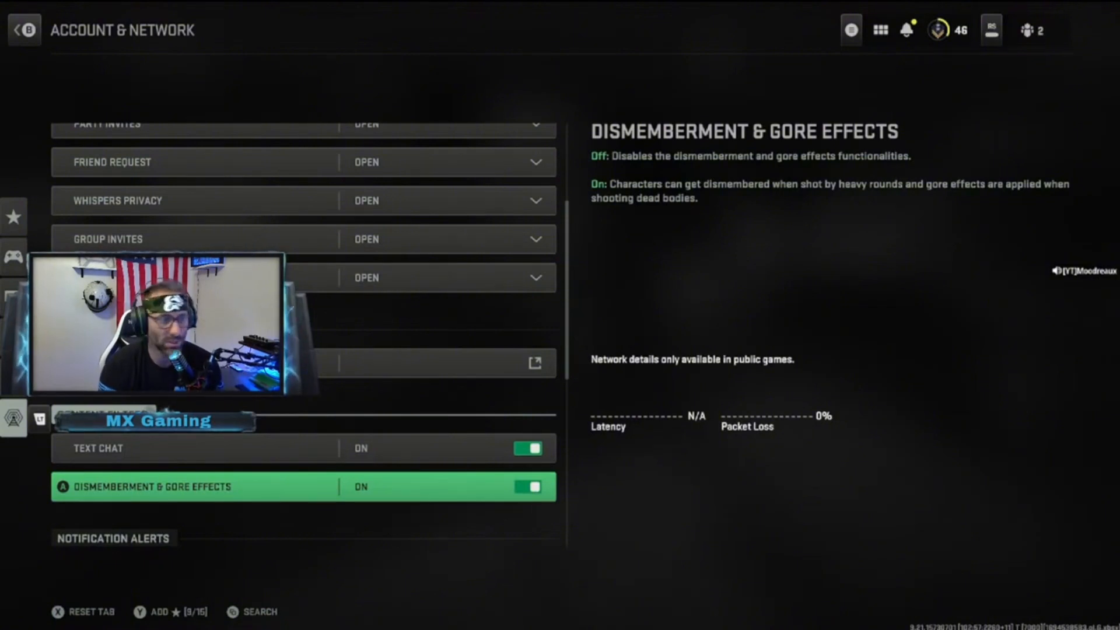
pyautogui.scroll(-3)
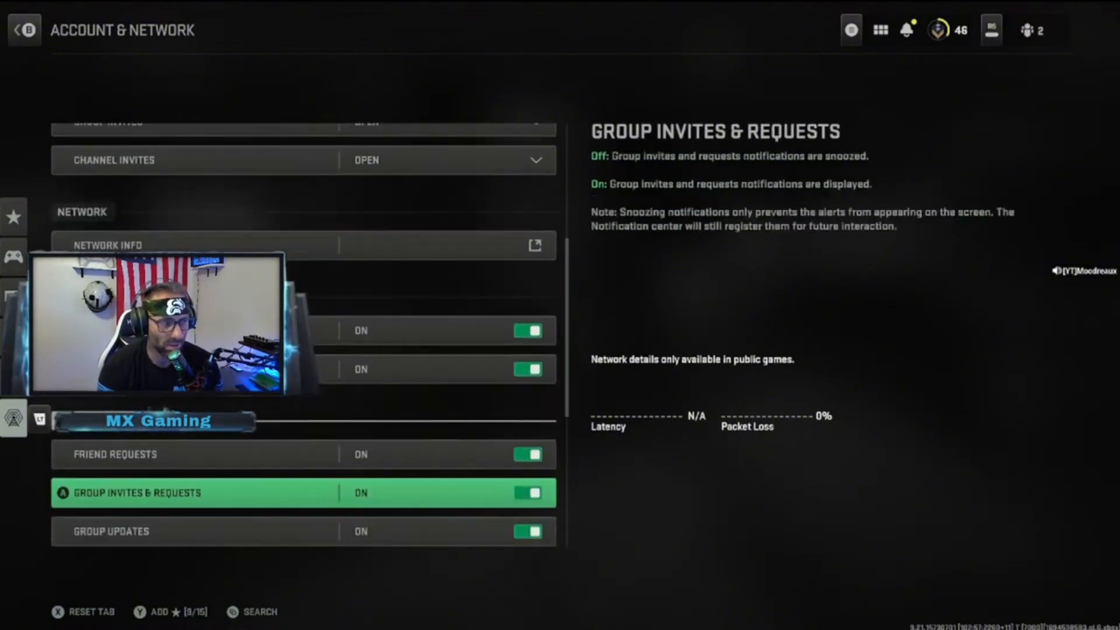
pyautogui.scroll(-3)
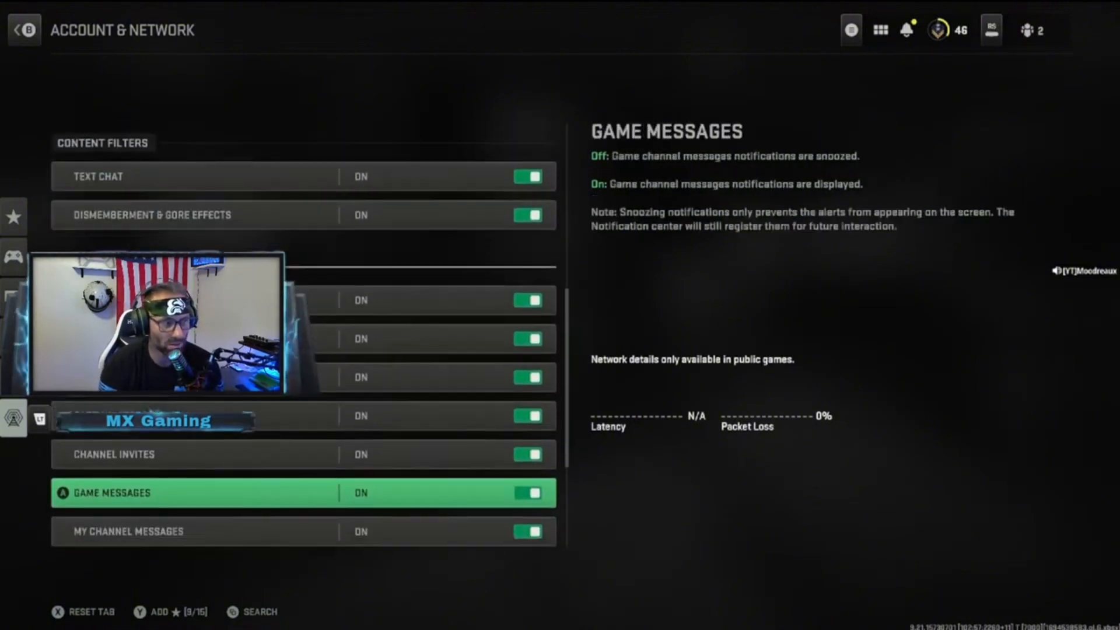
pyautogui.scroll(-3)
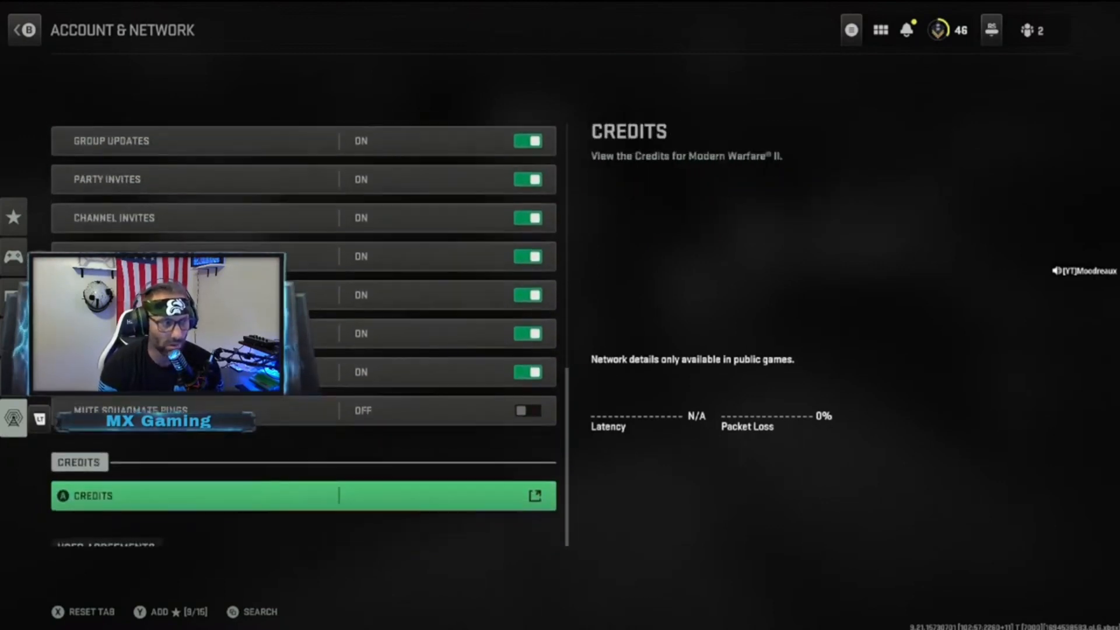
pyautogui.scroll(-3)
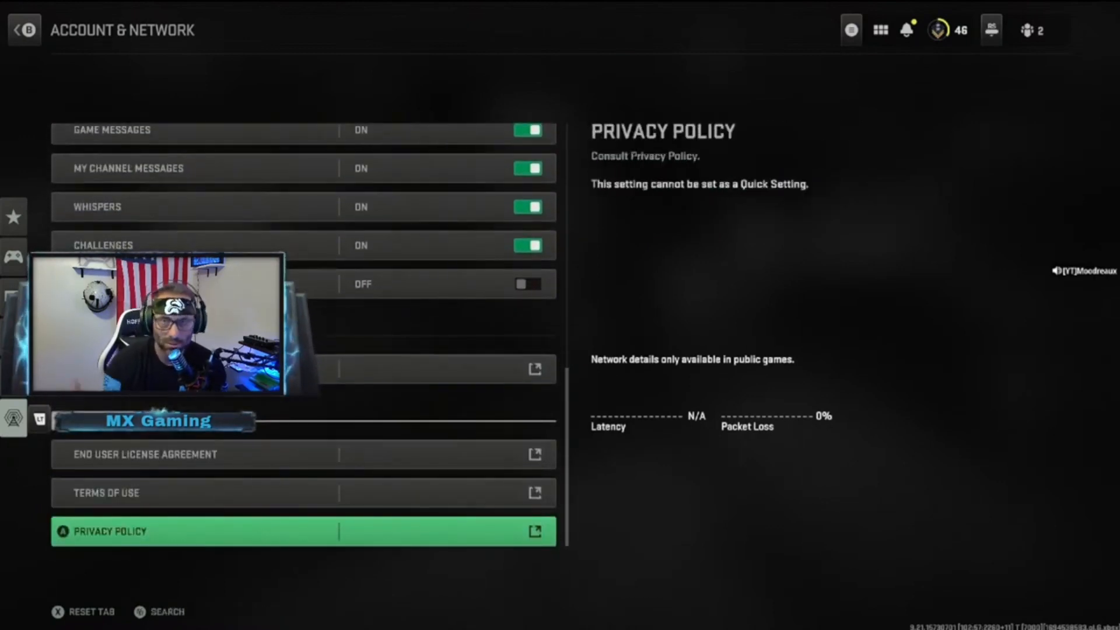